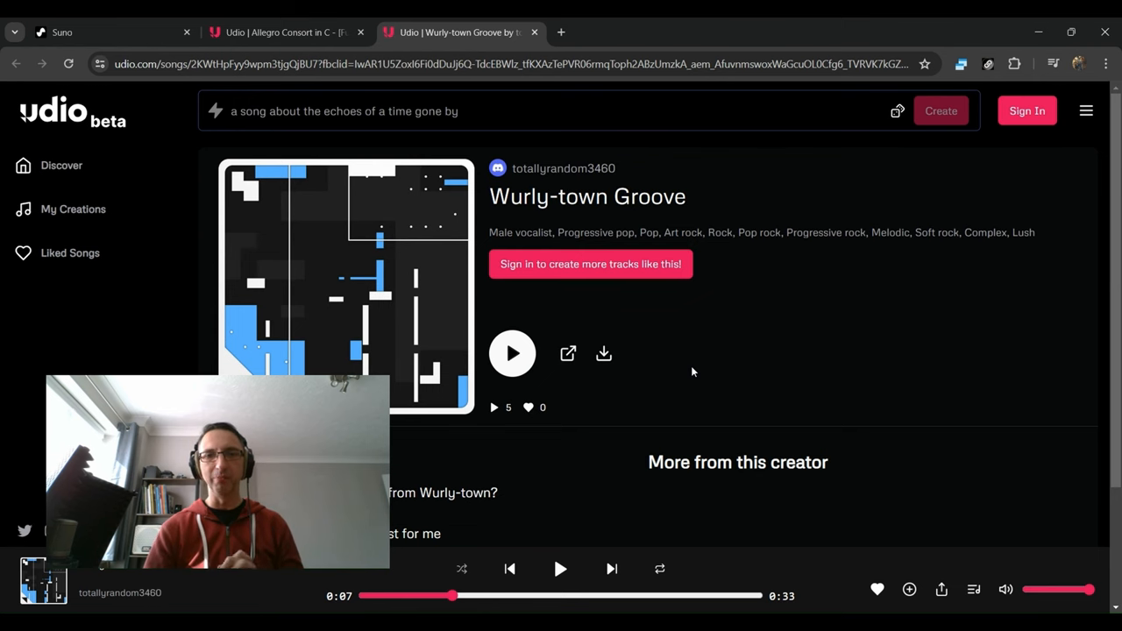
mouse_move(604, 353)
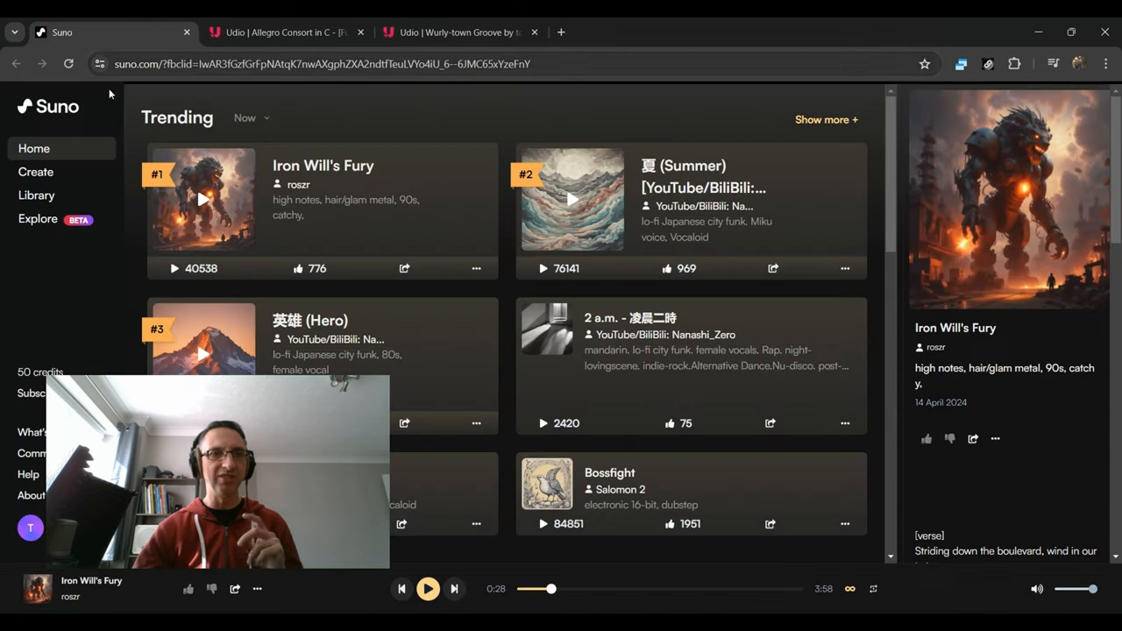
mouse_move(447, 164)
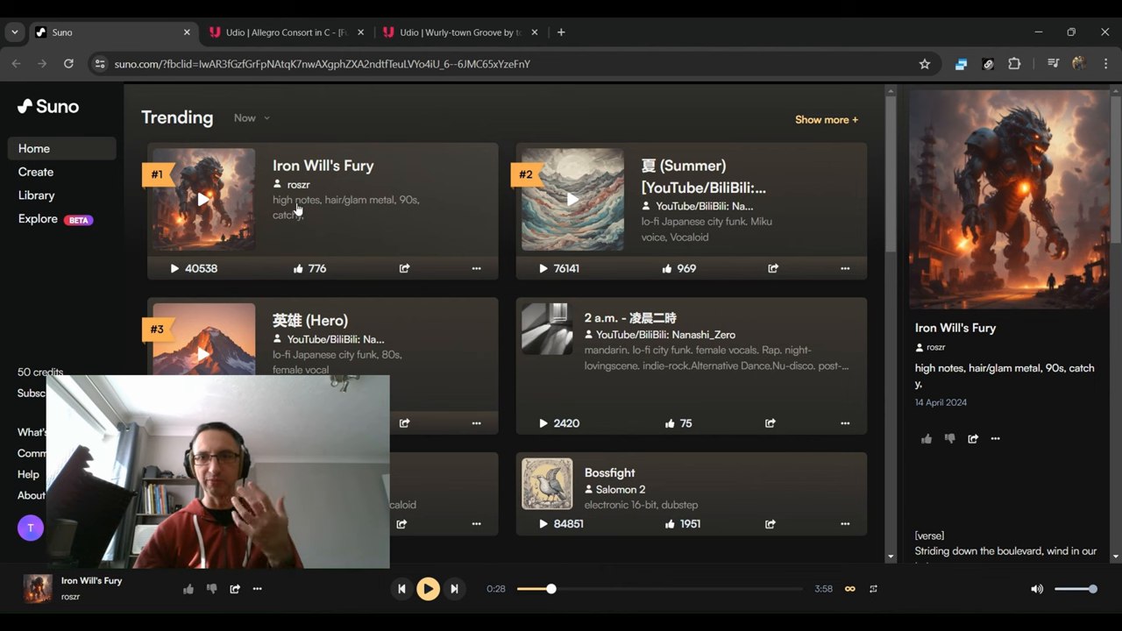
Return to the Udio Wurly-town Groove tab, paused at 0:07
click(456, 32)
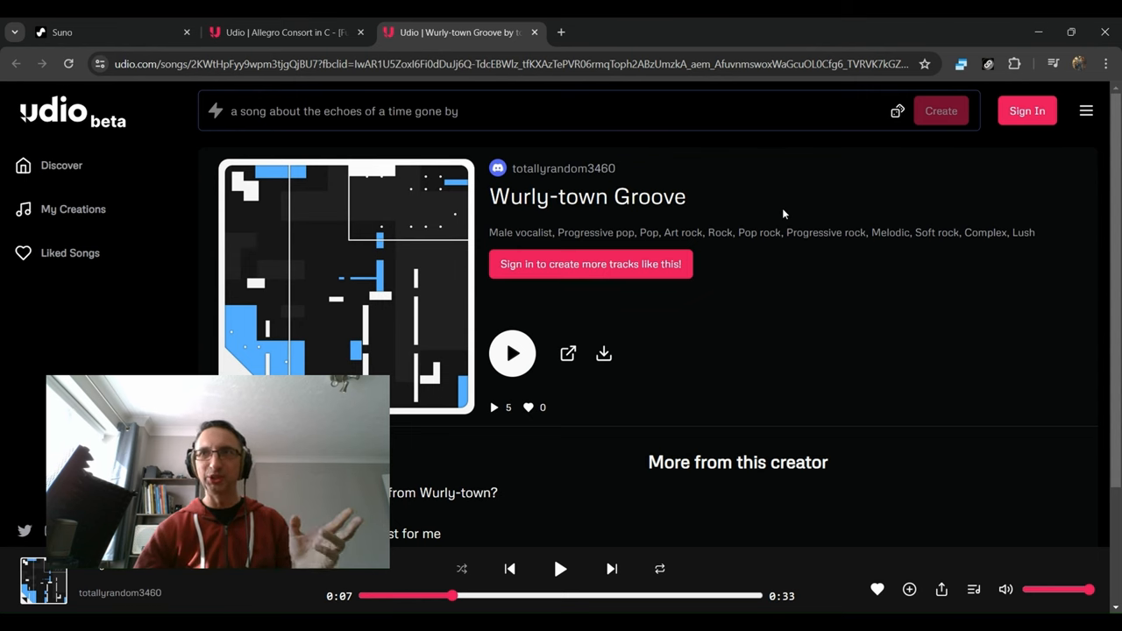
mouse_move(742, 217)
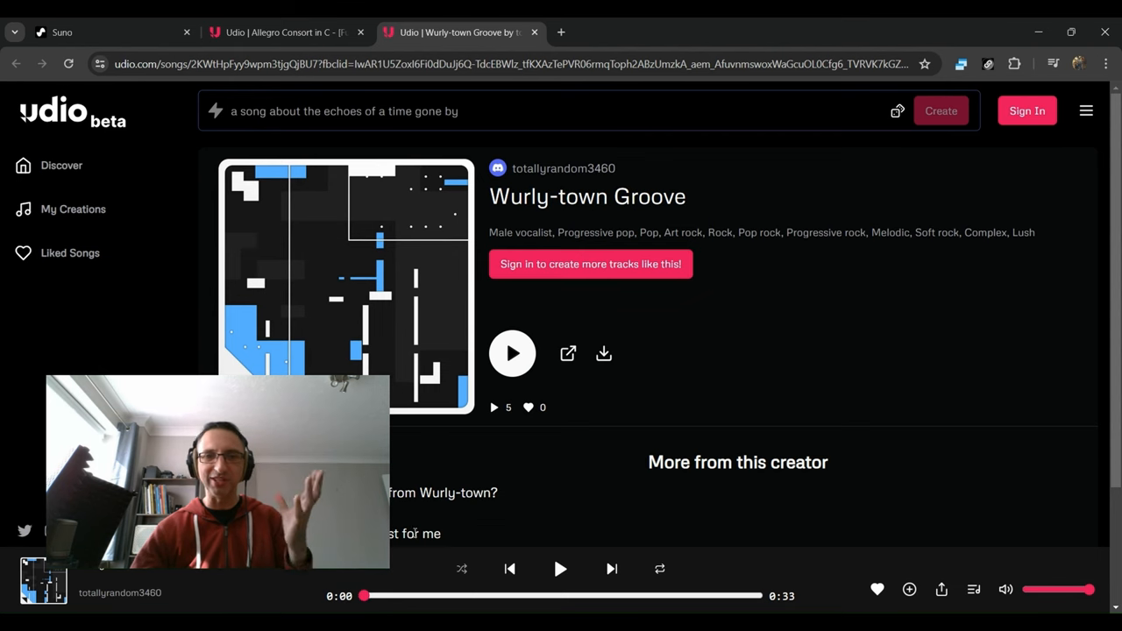
Play Wurly-town Groove from the start until it reaches 0:24
click(512, 353)
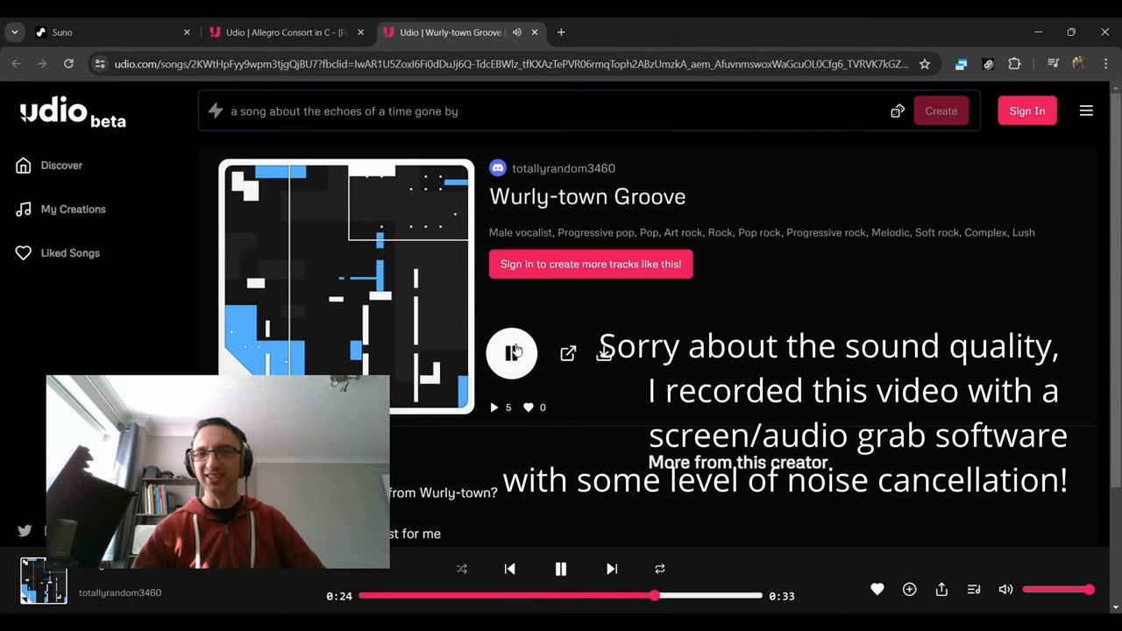
Pause Wurly-town Groove, then briefly play and stop Allegro Consort in C
click(511, 352)
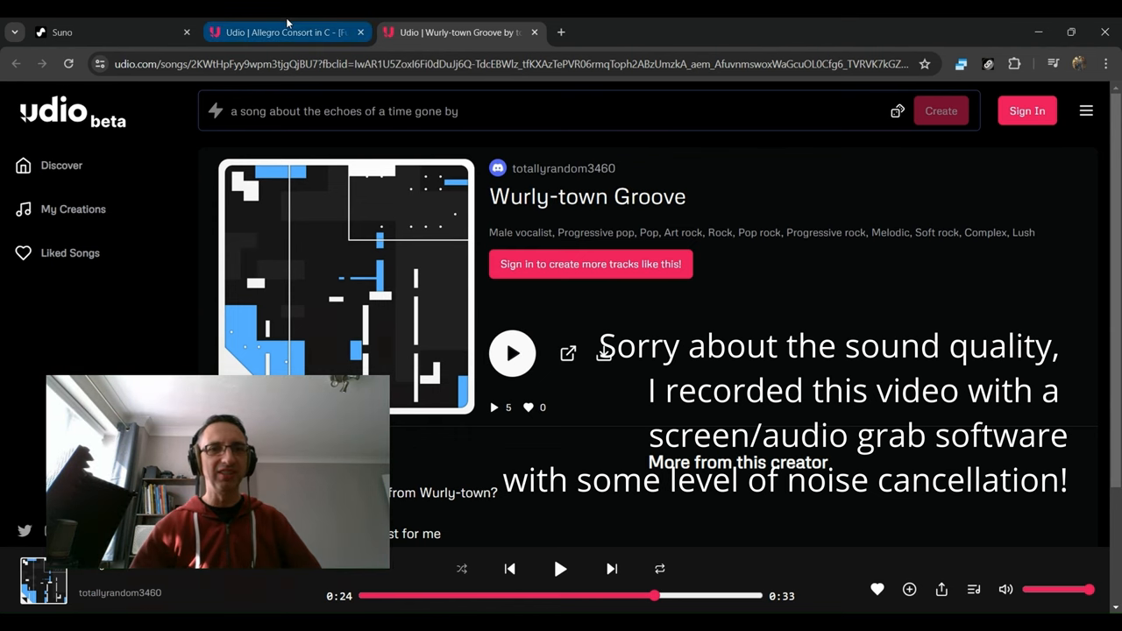
click(280, 33)
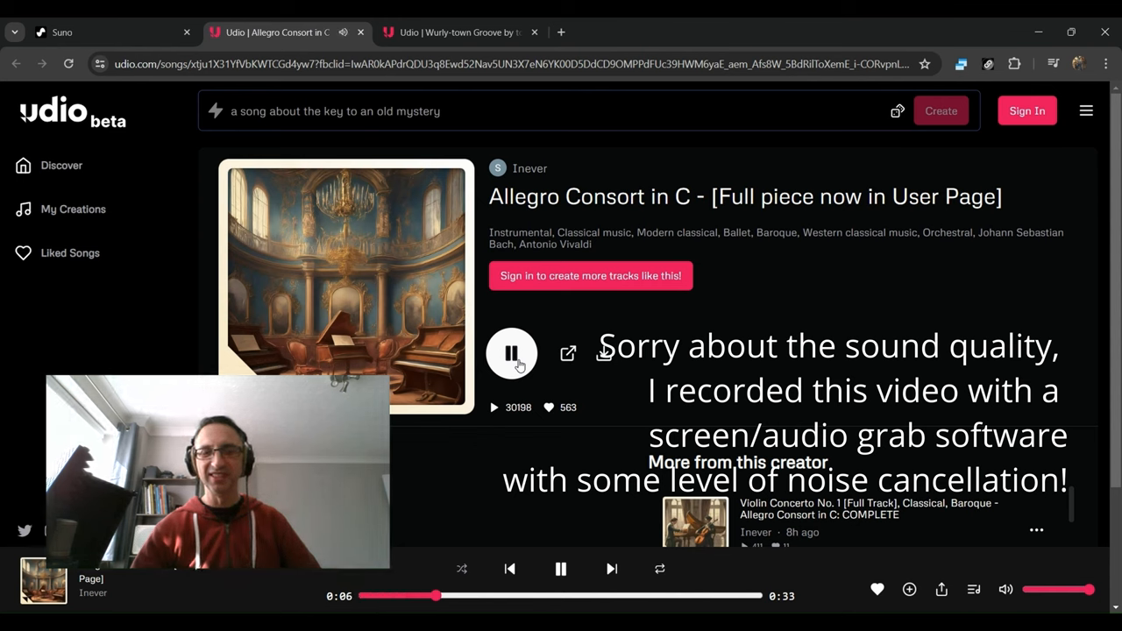
click(512, 353)
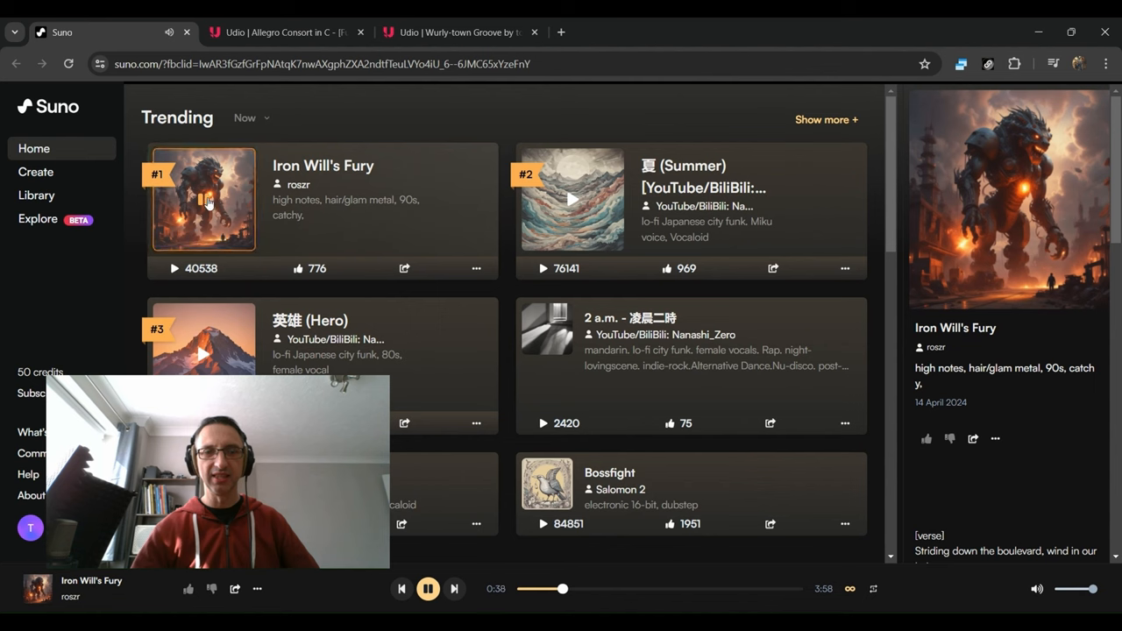
Pause Suno's Iron Will's Fury at 0:39 via its cover overlay
click(428, 588)
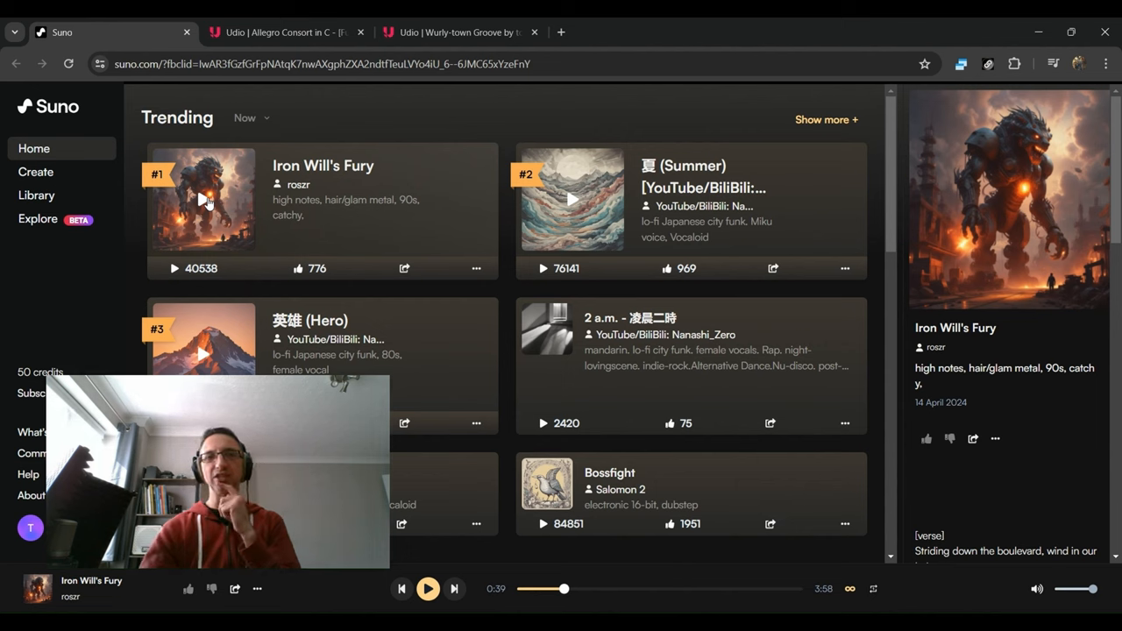
Resume Iron Will's Fury for a few seconds, then pause it at 0:47
click(203, 199)
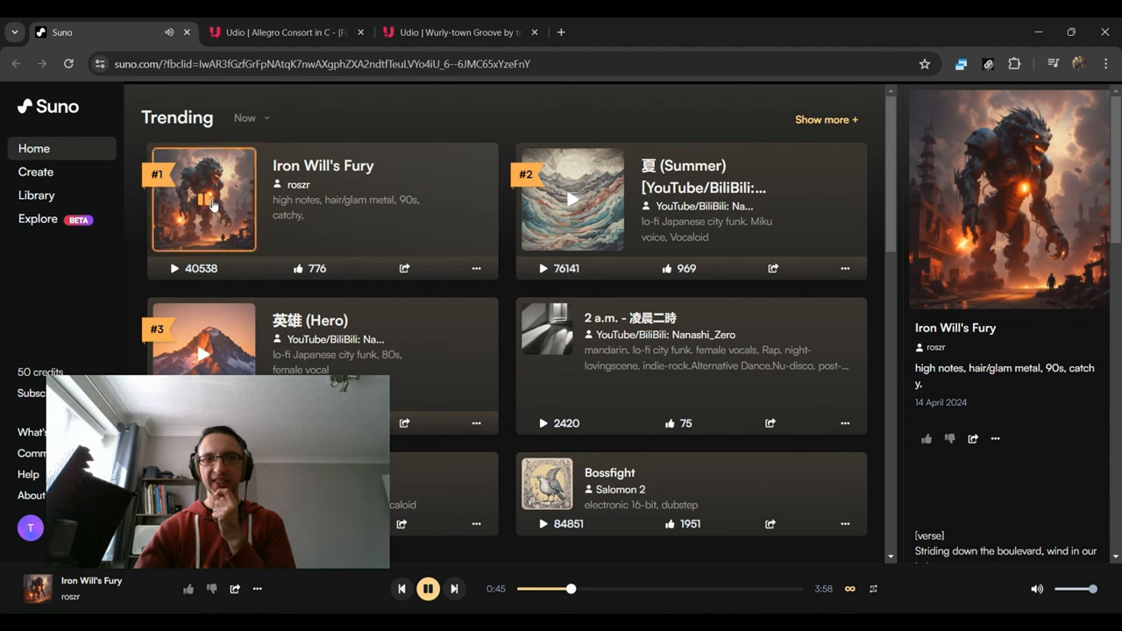
click(428, 588)
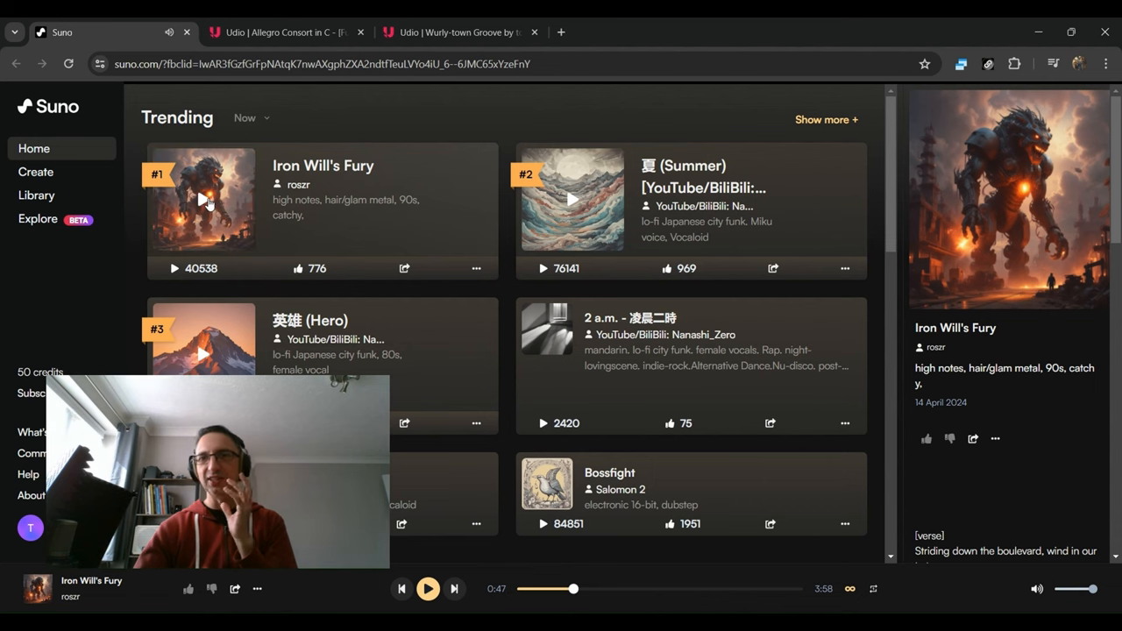